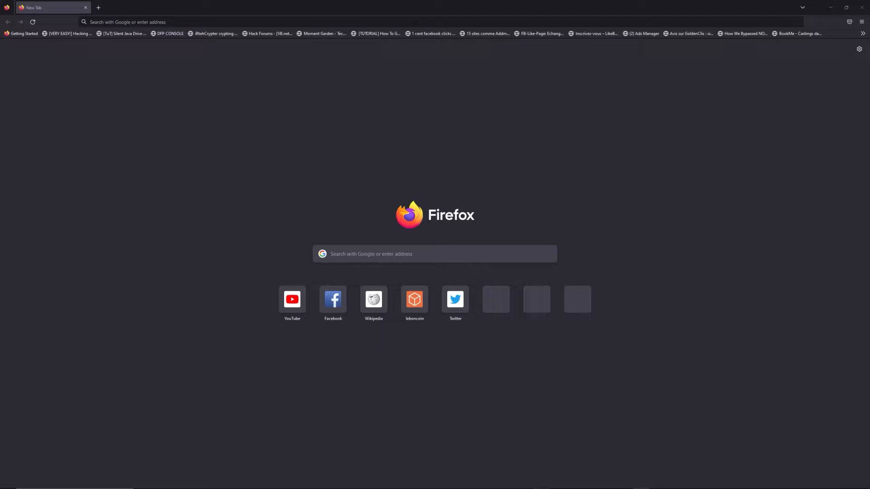
# Step: Enter the address freewebtools.com/192.168 in a new tab's address bar
pyautogui.write('freewebtools.')
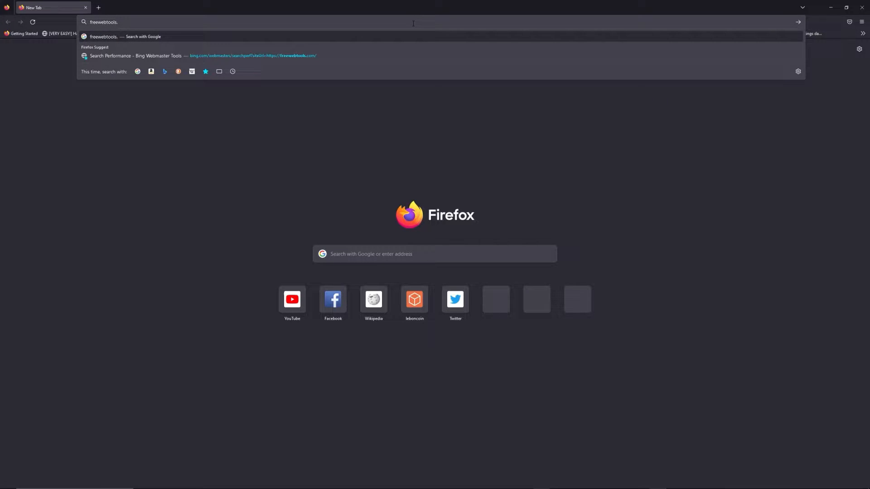
pyautogui.write('com/192.168')
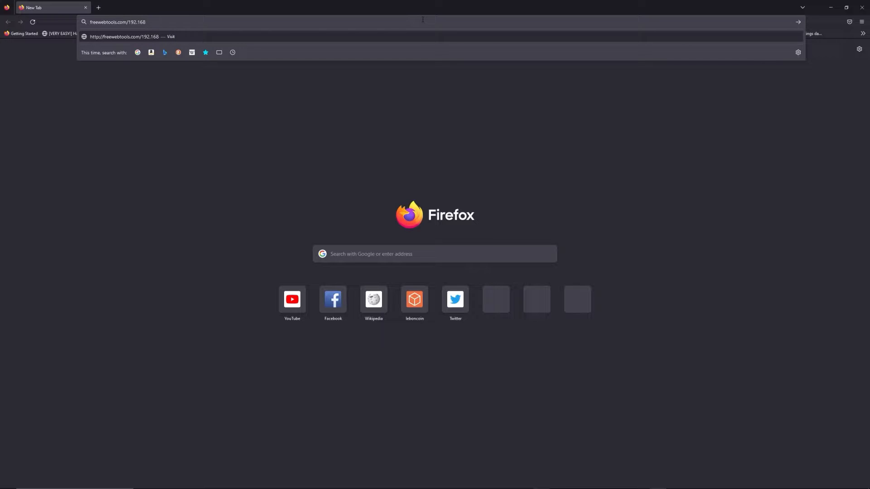
pyautogui.moveTo(548, 4)
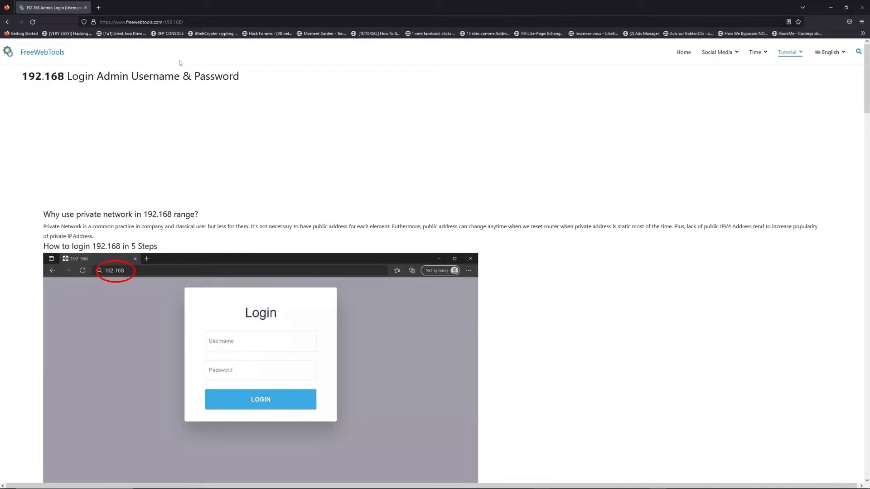
pyautogui.scroll(-3)
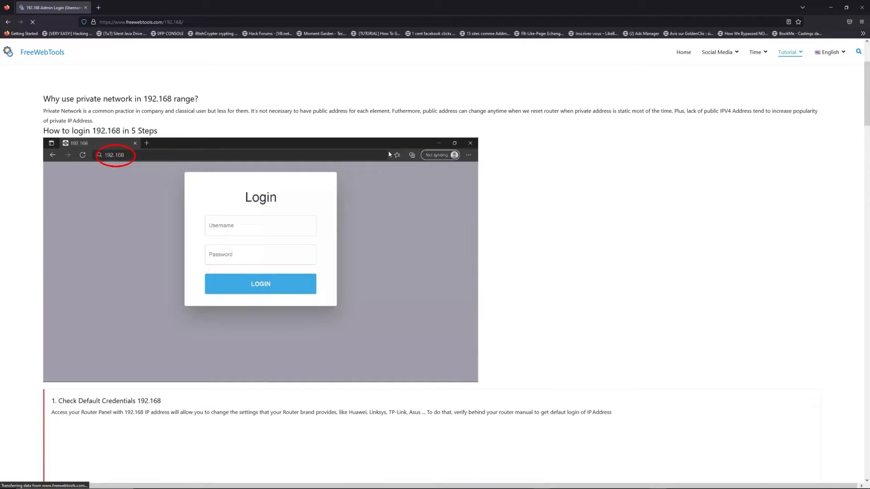
pyautogui.scroll(-3)
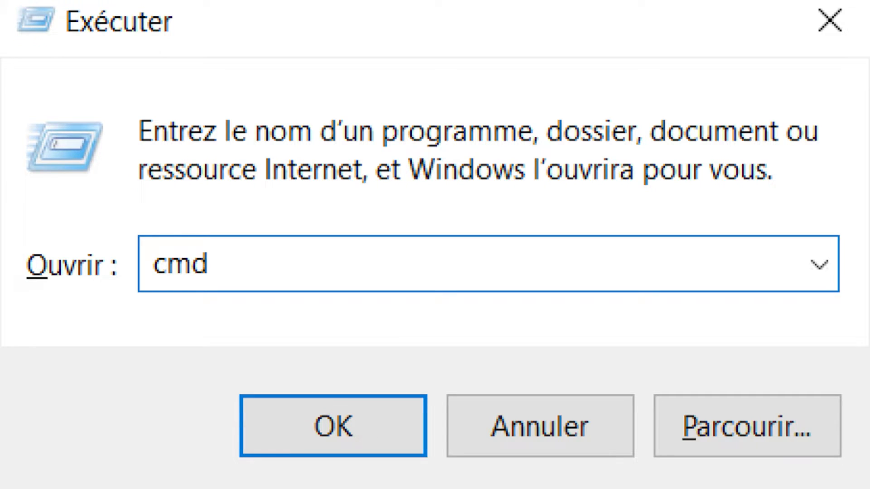
# Step: Run cmd from the Windows Run dialog to start a command prompt
pyautogui.click(332, 425)
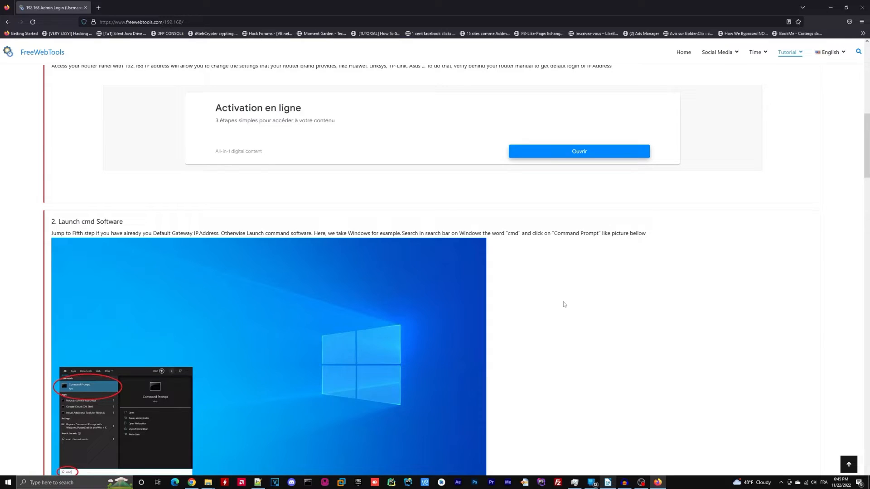
pyautogui.scroll(-3)
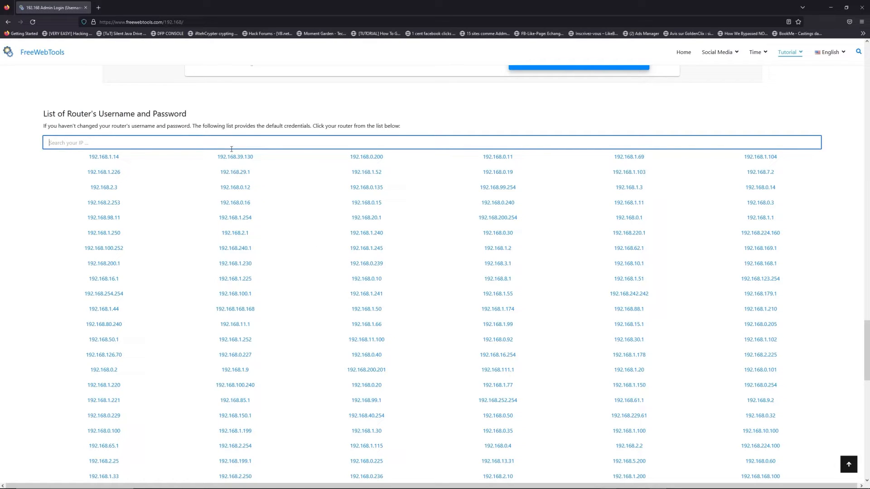
# Step: Filter the FreeWebTools router list by searching for IP 192.168.1.1
pyautogui.write('192.168.1.1')
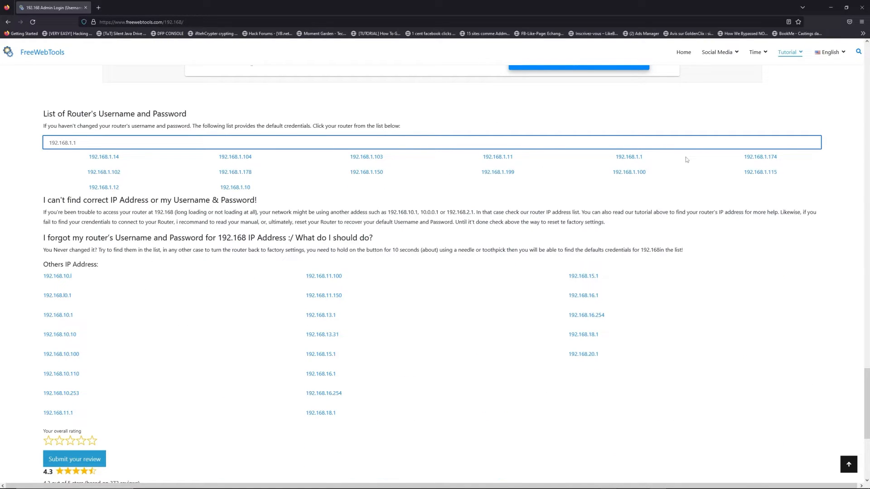
# Step: Open the 192.168.1.1 credentials page, review its table, then launch the router login page
pyautogui.click(628, 156)
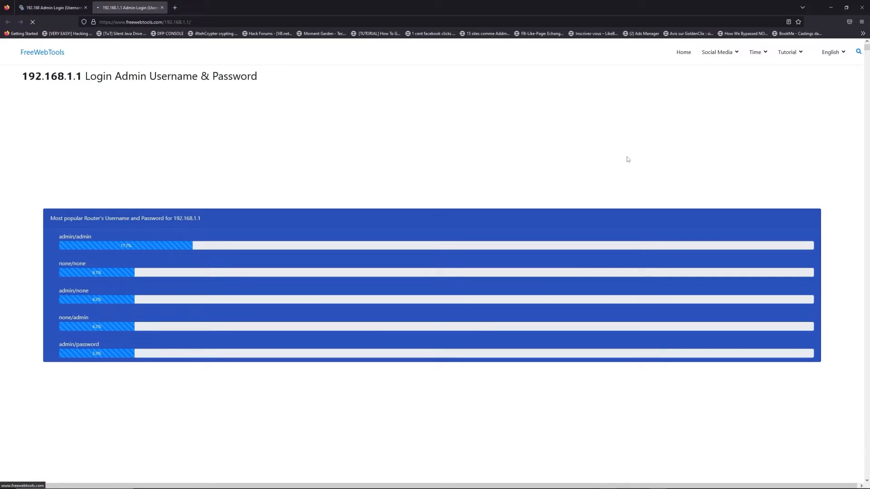
pyautogui.scroll(-3)
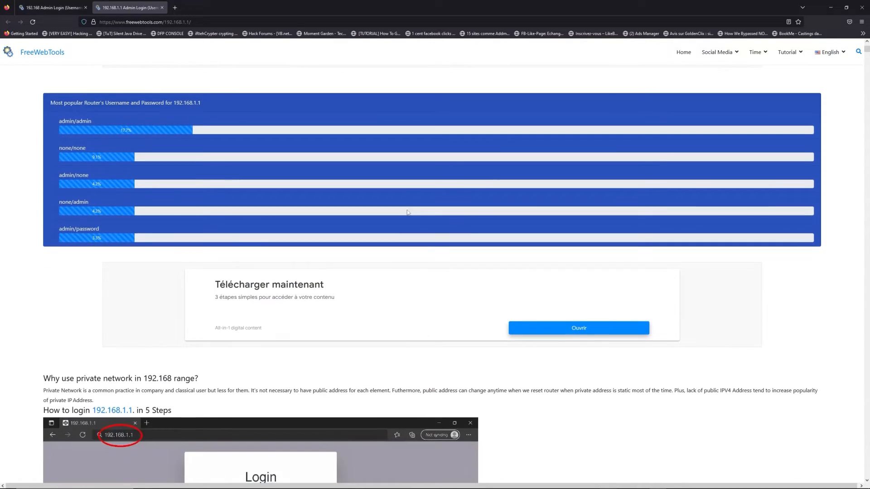
pyautogui.scroll(-3)
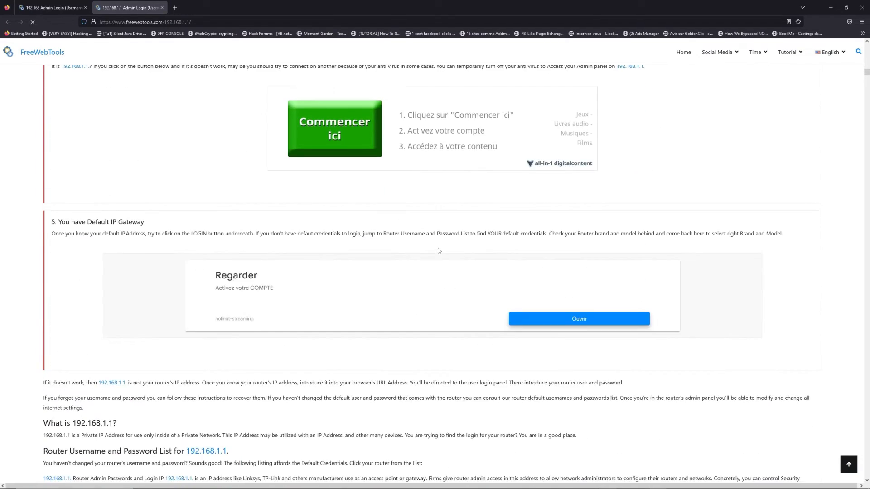
pyautogui.scroll(-3)
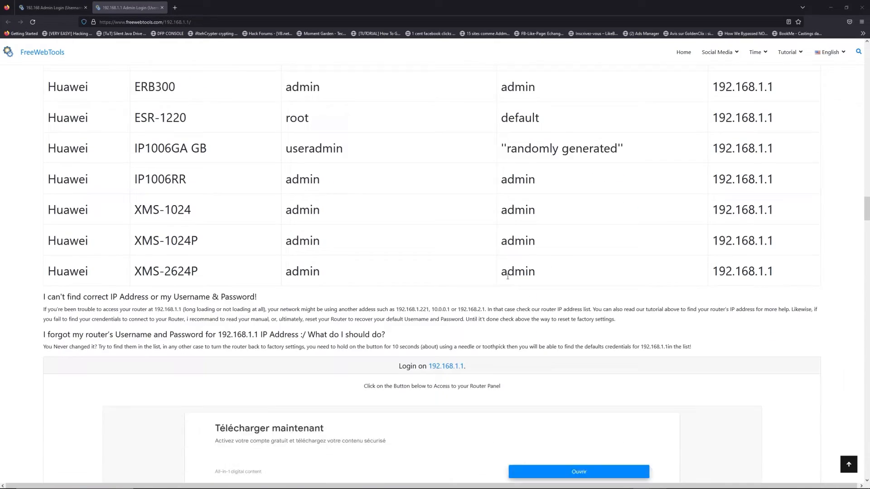
pyautogui.scroll(-3)
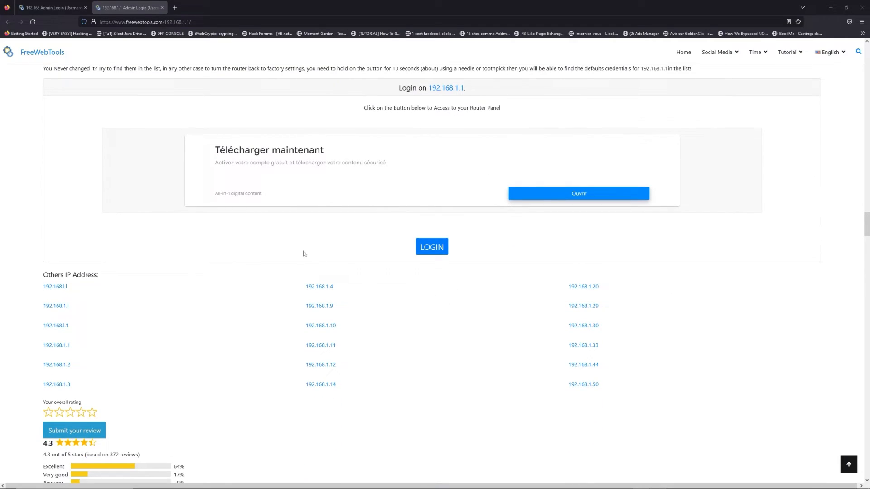
pyautogui.moveTo(432, 246)
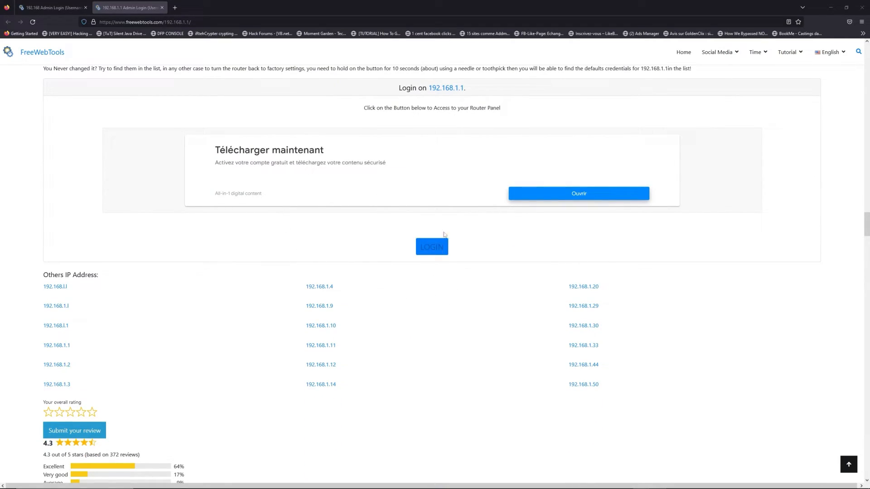
pyautogui.click(432, 246)
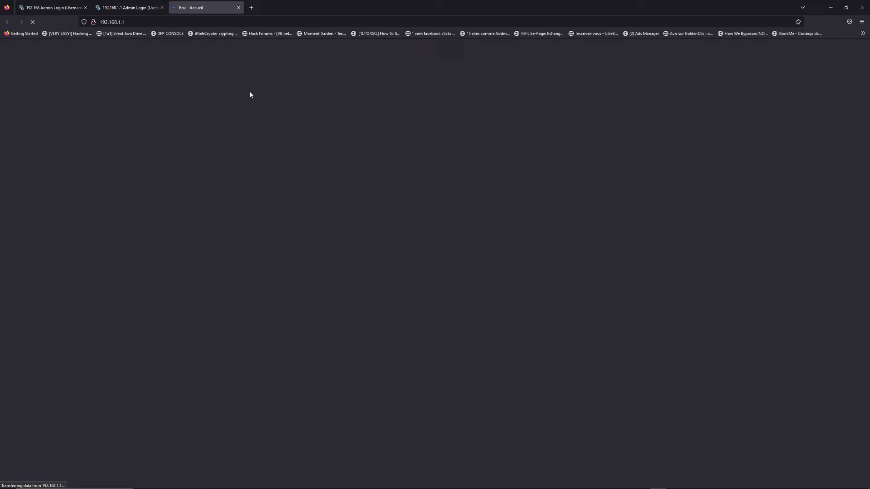